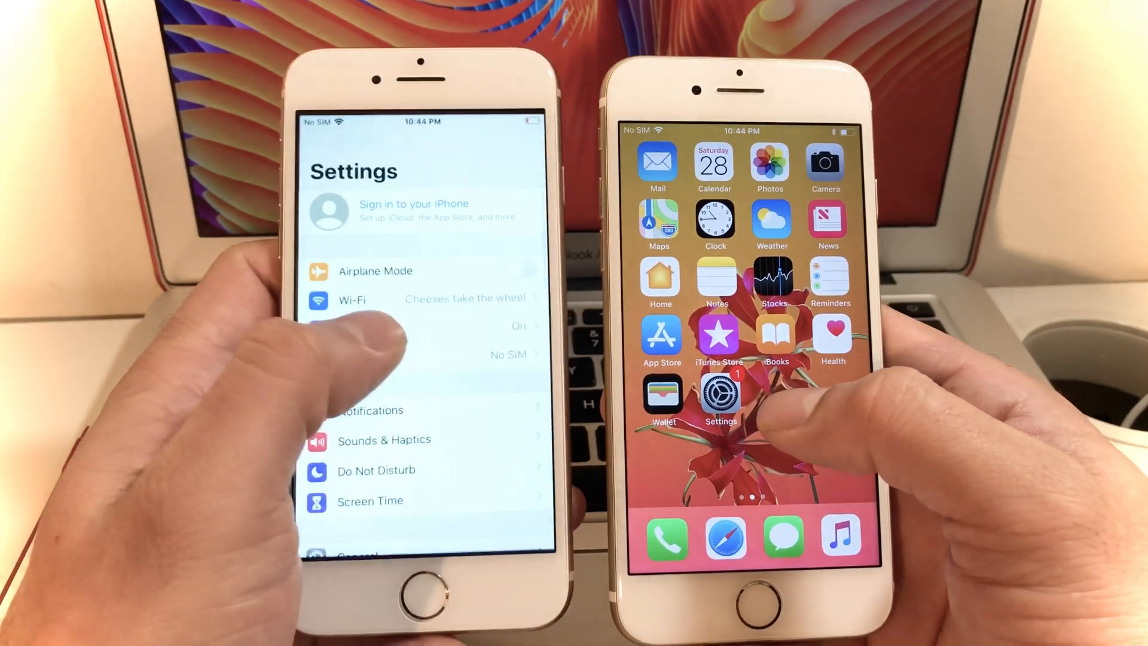
Step: Set AirDrop receiving to Everyone on the second iPhone via Settings > General > AirDrop
click(719, 396)
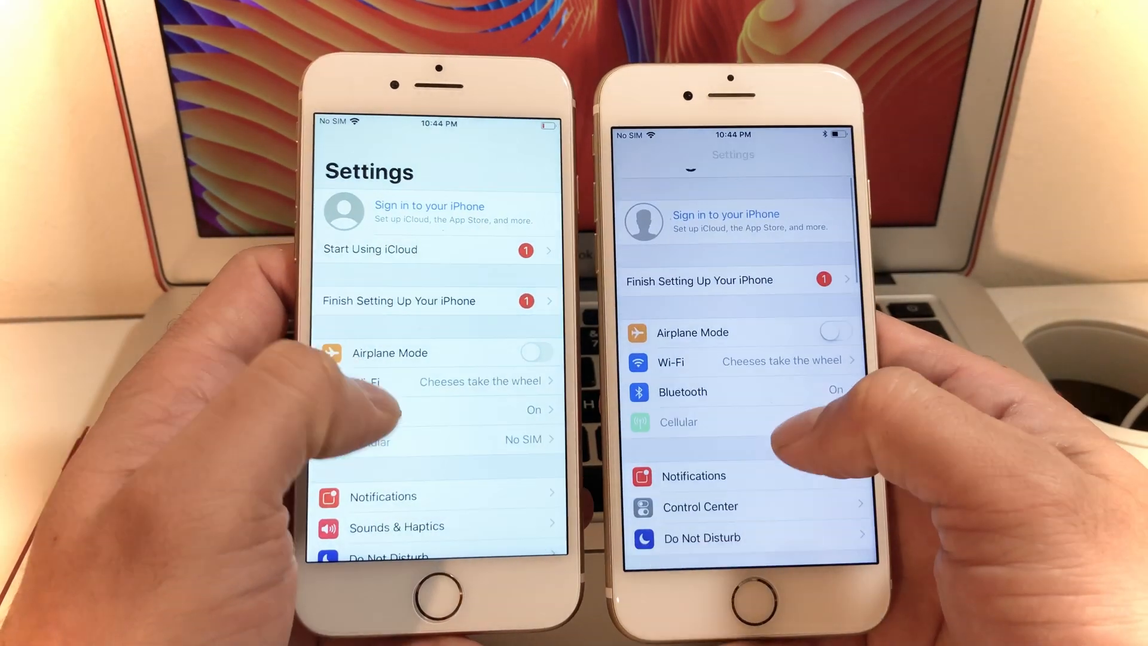
scroll(down, 3)
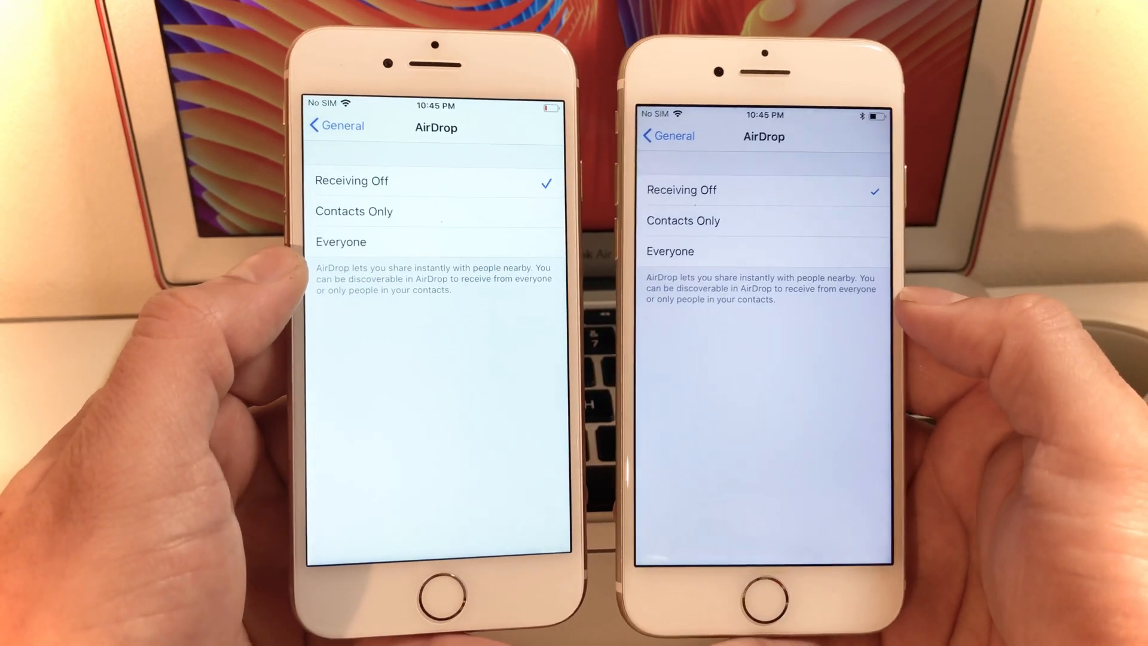
click(341, 242)
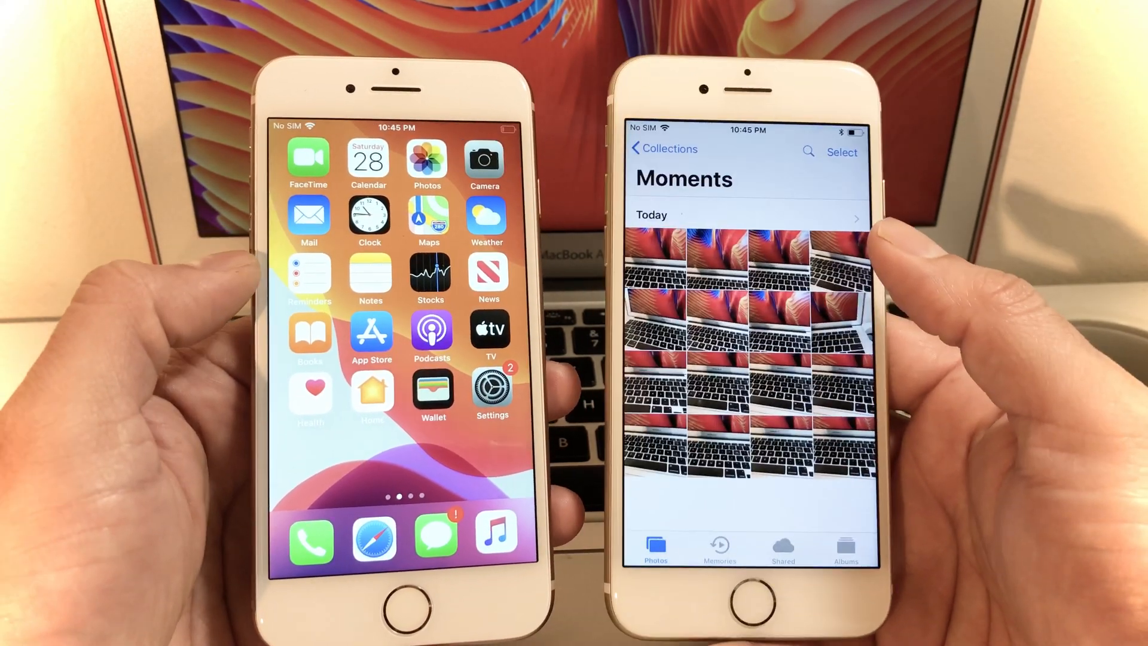
Step: Select today's 16 photos and bring up the share sheet listing nearby AirDrop devices
click(841, 152)
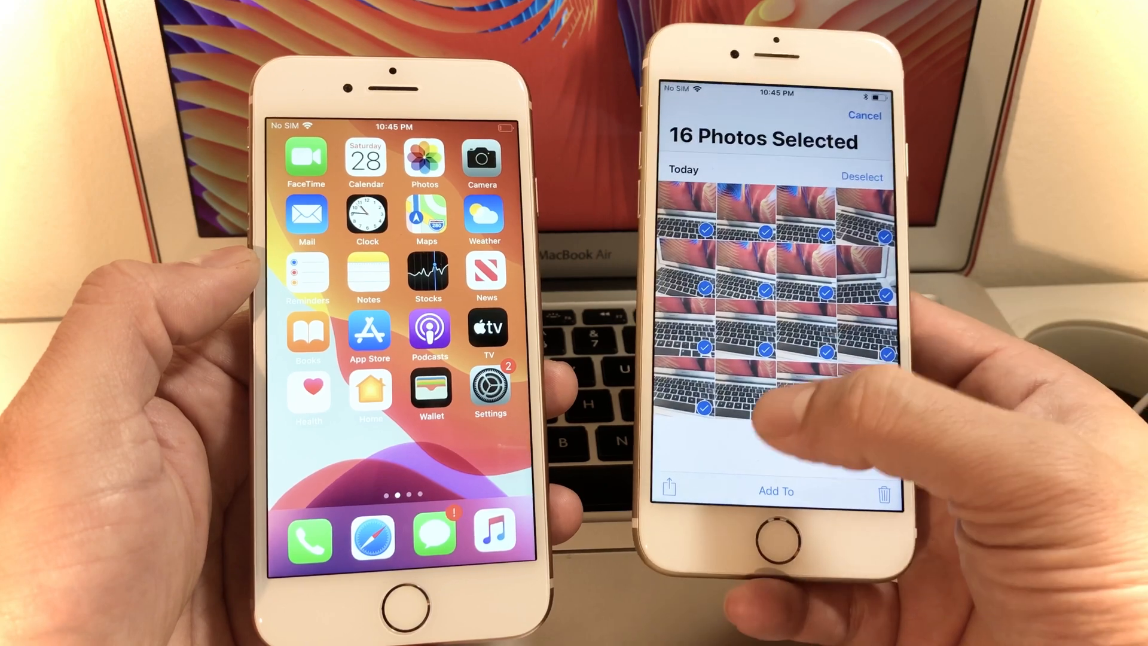
click(668, 488)
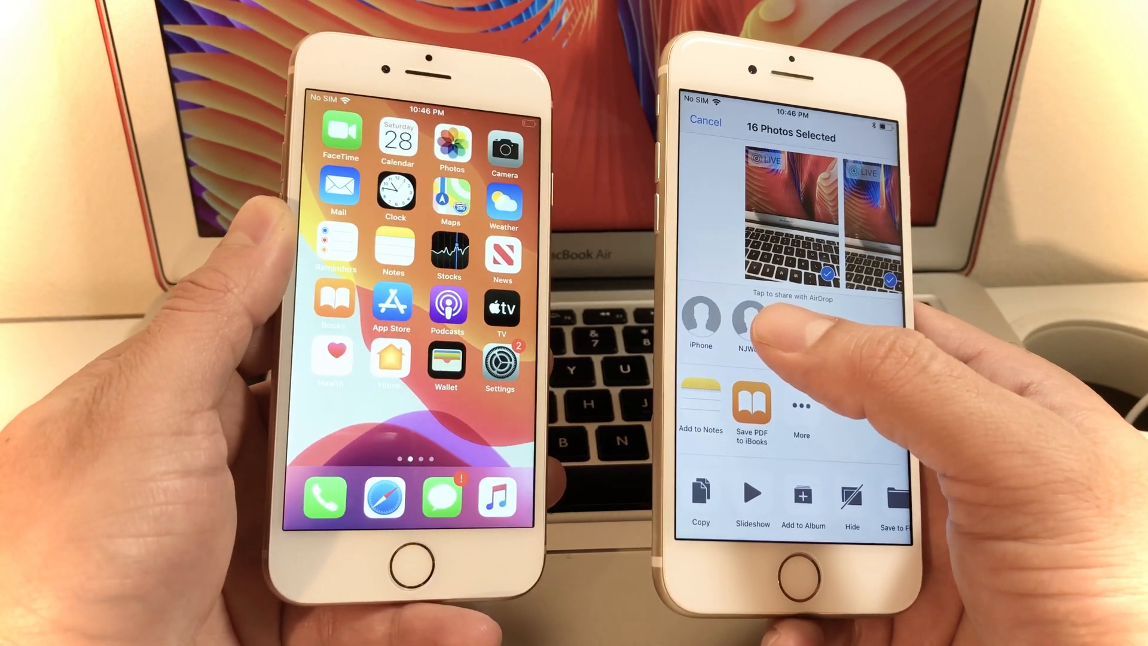
Step: Send the 16 photos to the nearby iPhone over AirDrop and accept them on the receiver
click(700, 322)
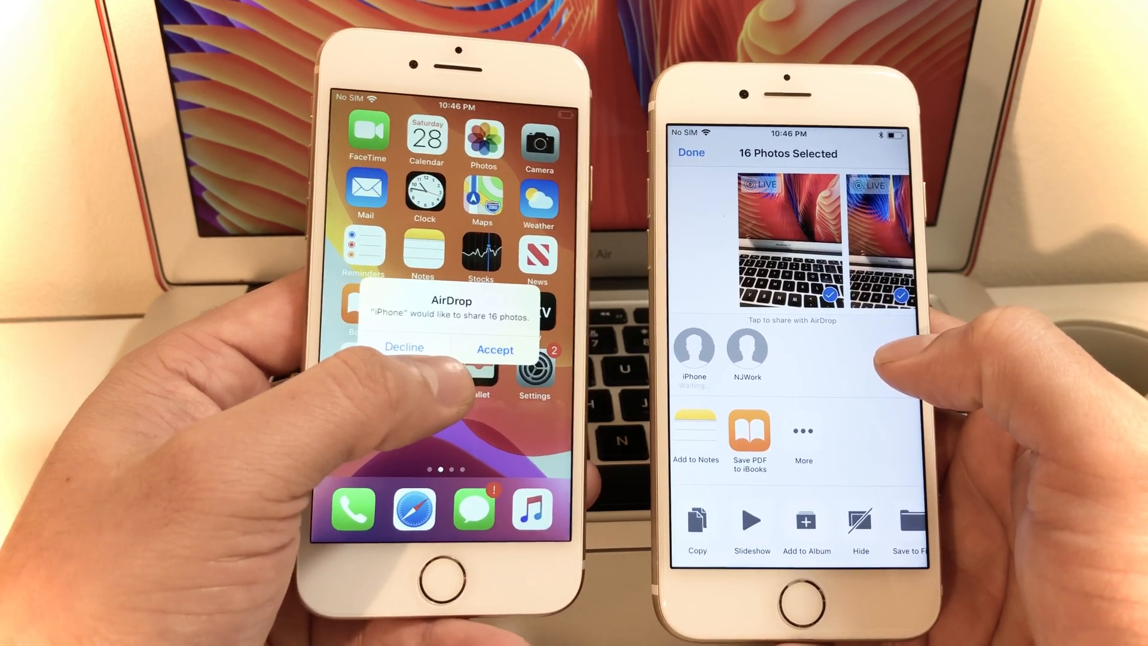
click(403, 348)
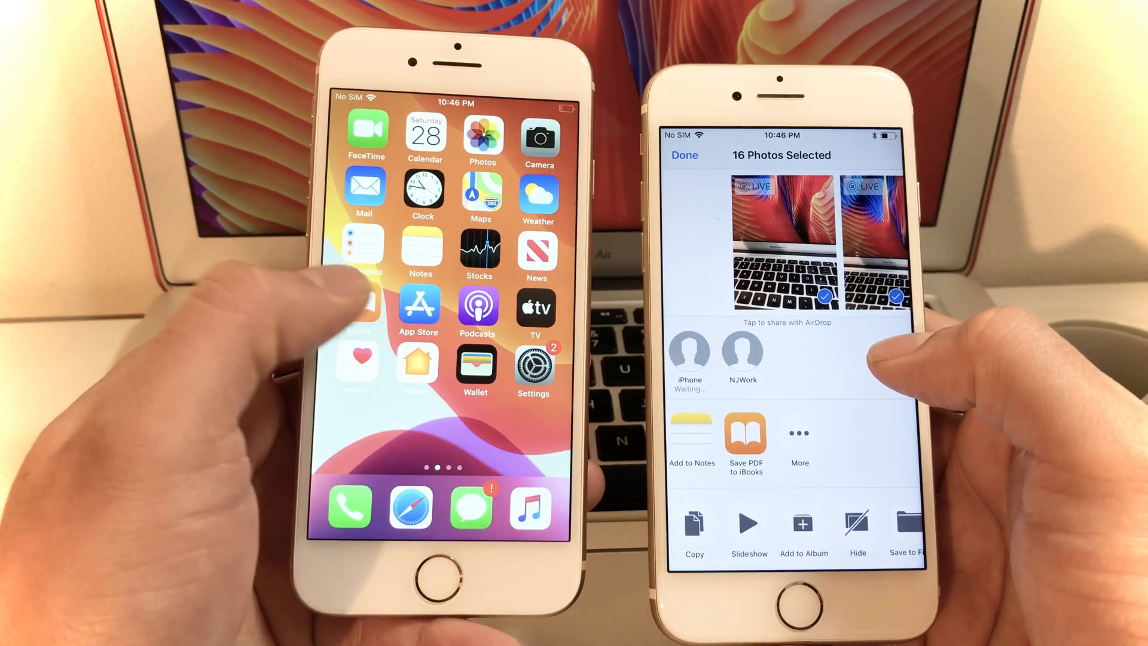
click(688, 359)
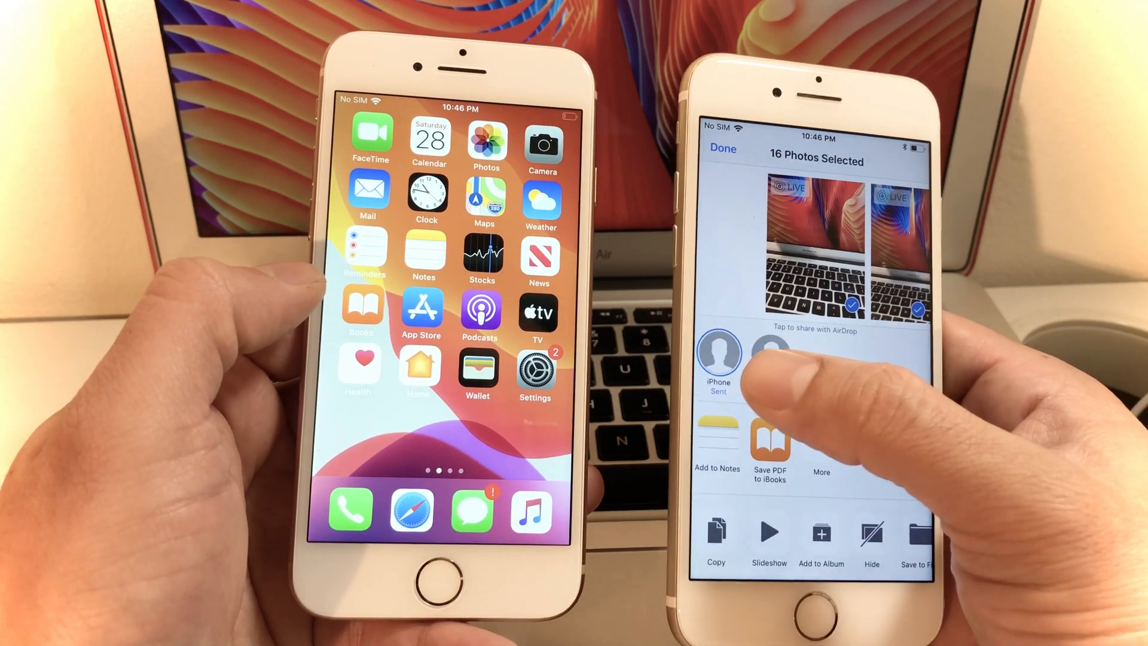